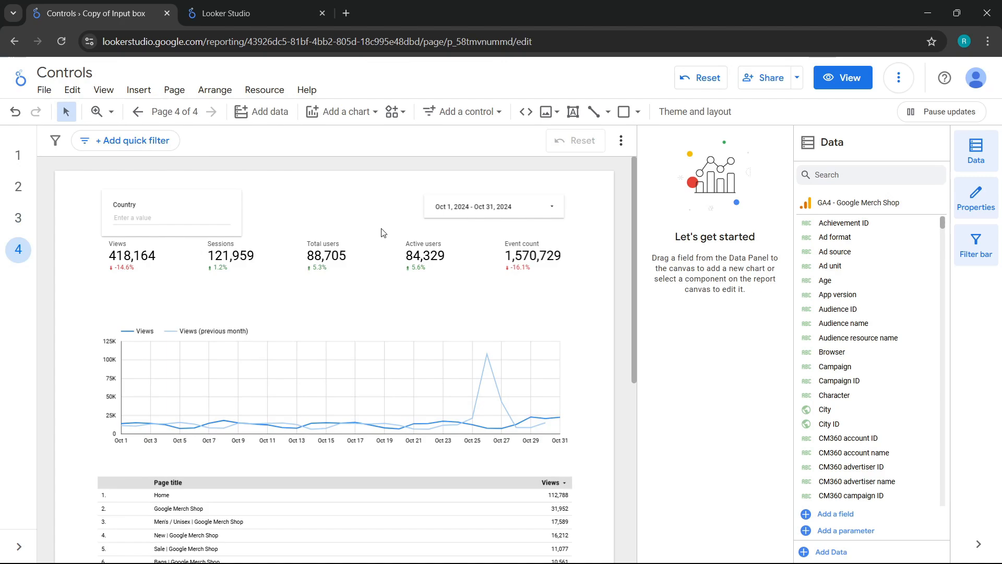
# Rename the 'Copy of Input box' page to 'Advanced filter' from Manage pages
pyautogui.click(173, 111)
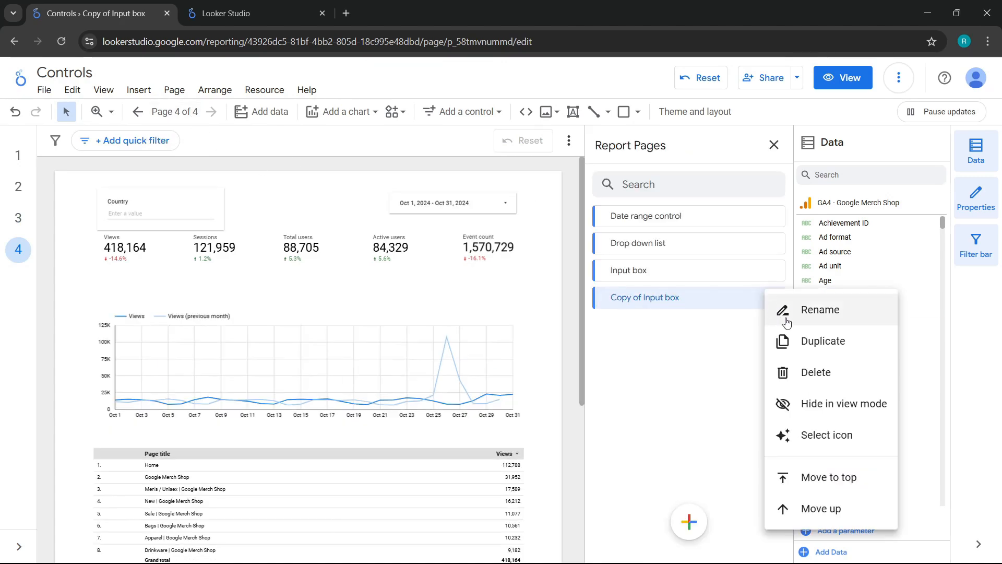
pyautogui.click(820, 309)
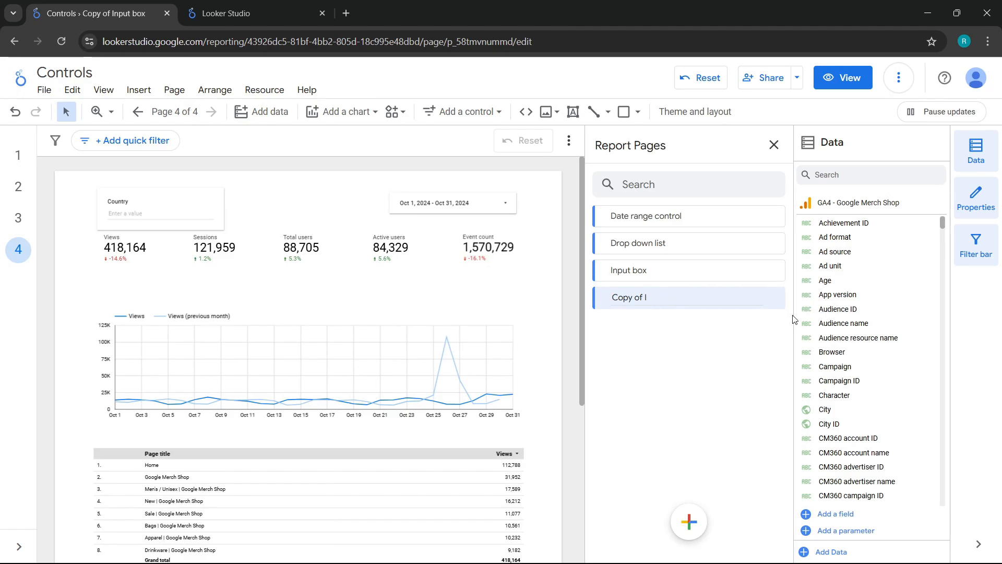
pyautogui.write('Advanced fi')
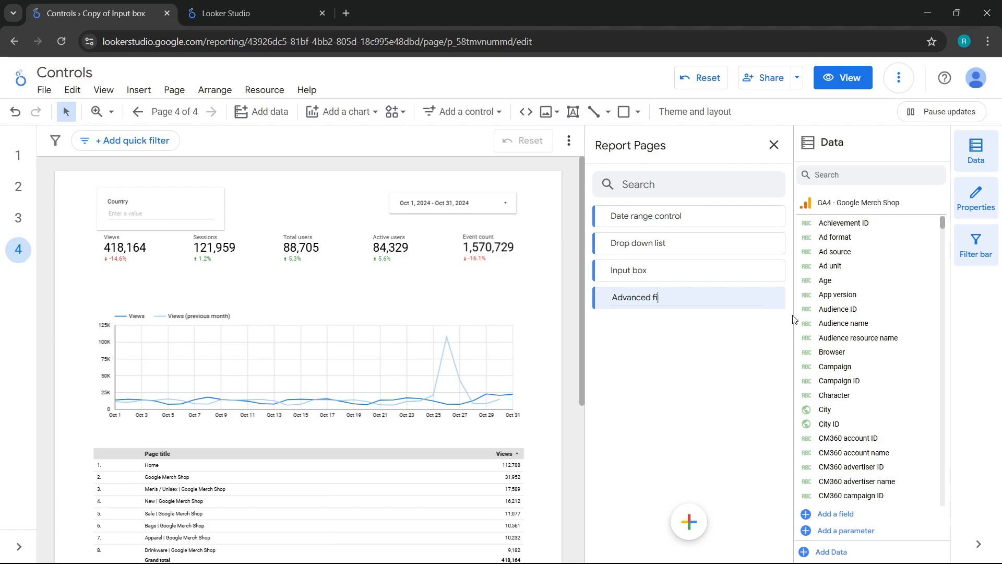
pyautogui.write('lter')
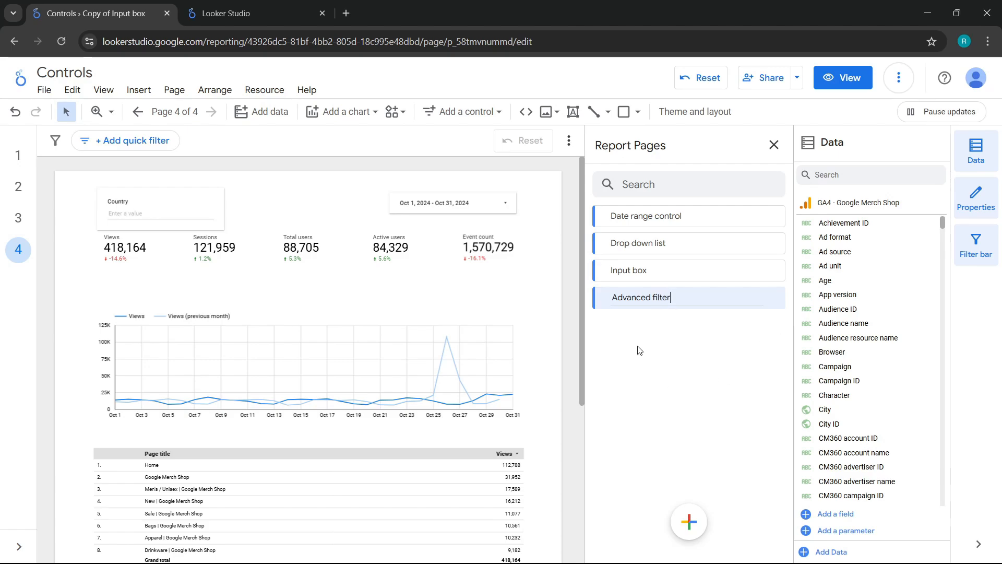
pyautogui.click(773, 145)
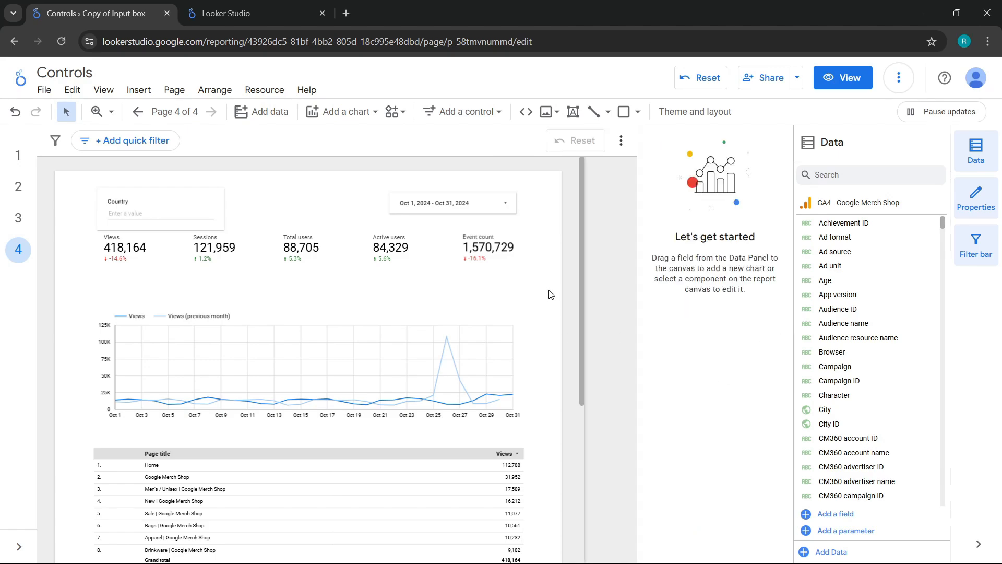
# Delete the Country input box control, keeping the date range and charts
pyautogui.scroll(-3)
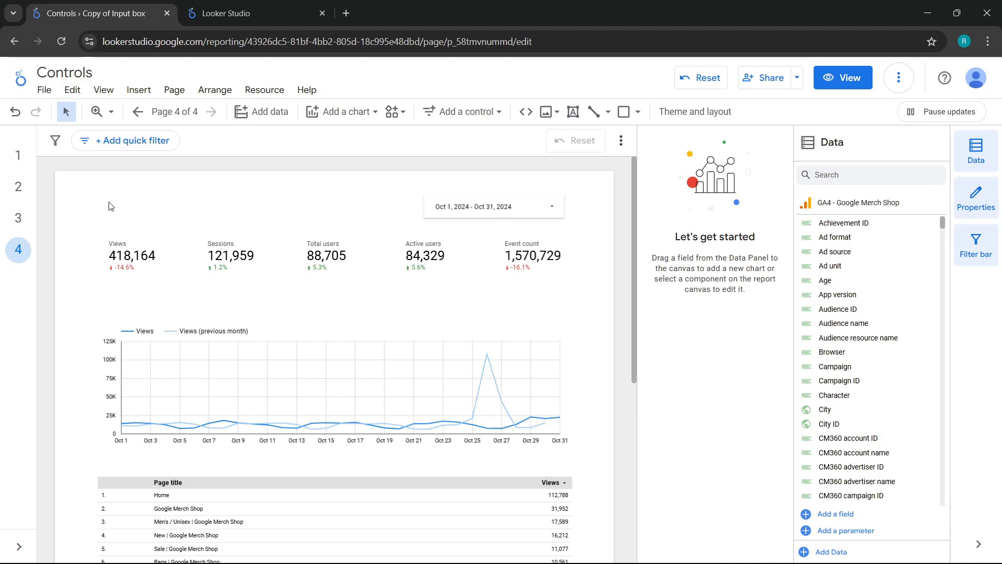
pyautogui.moveTo(182, 197)
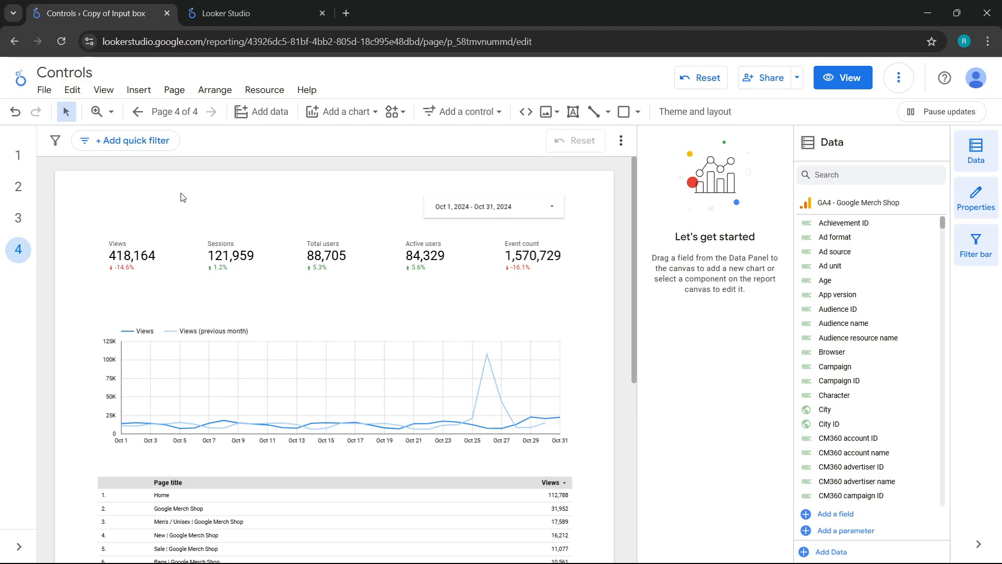
# Insert an Advanced filter control and set its control field to Country
pyautogui.click(463, 111)
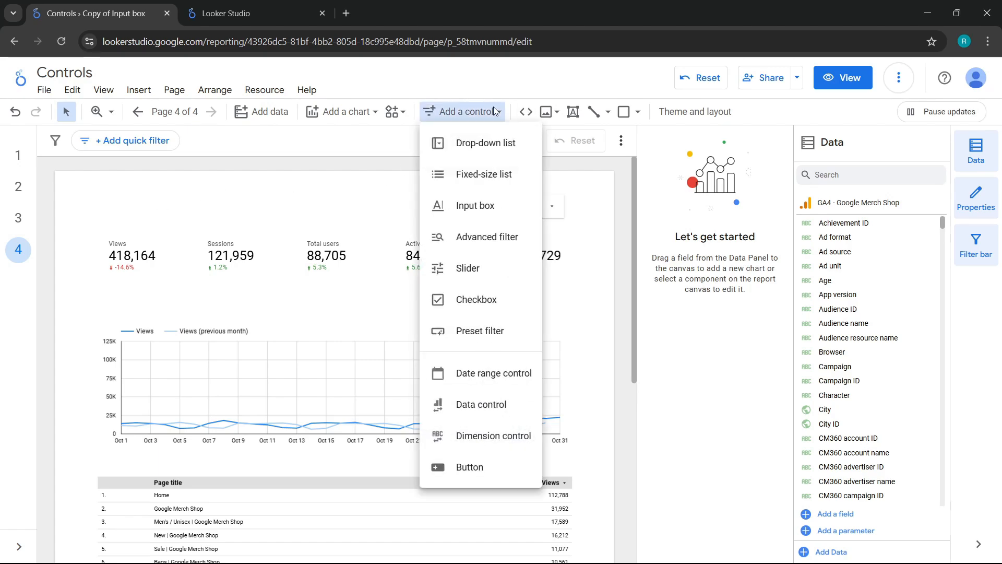
pyautogui.moveTo(486, 237)
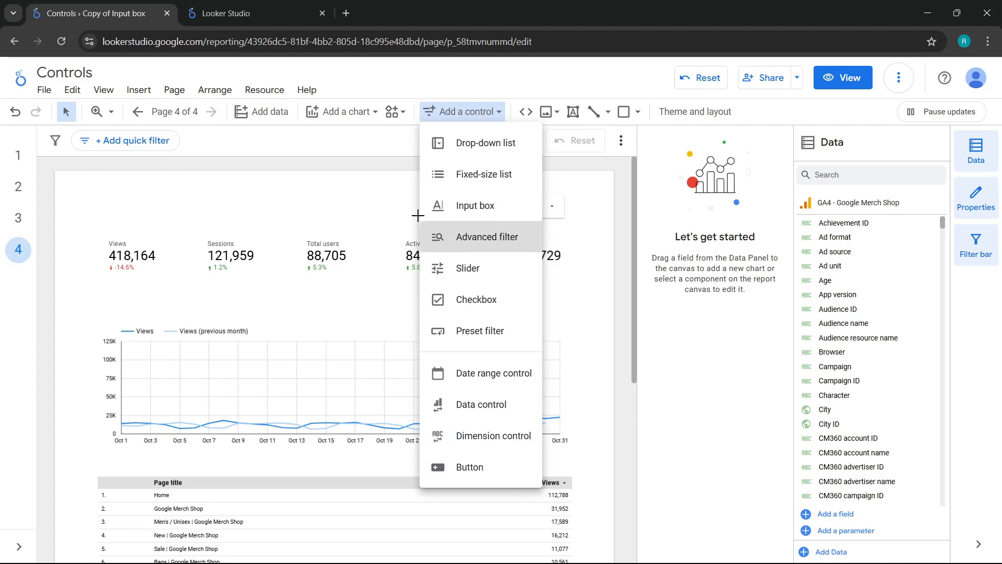
pyautogui.click(487, 237)
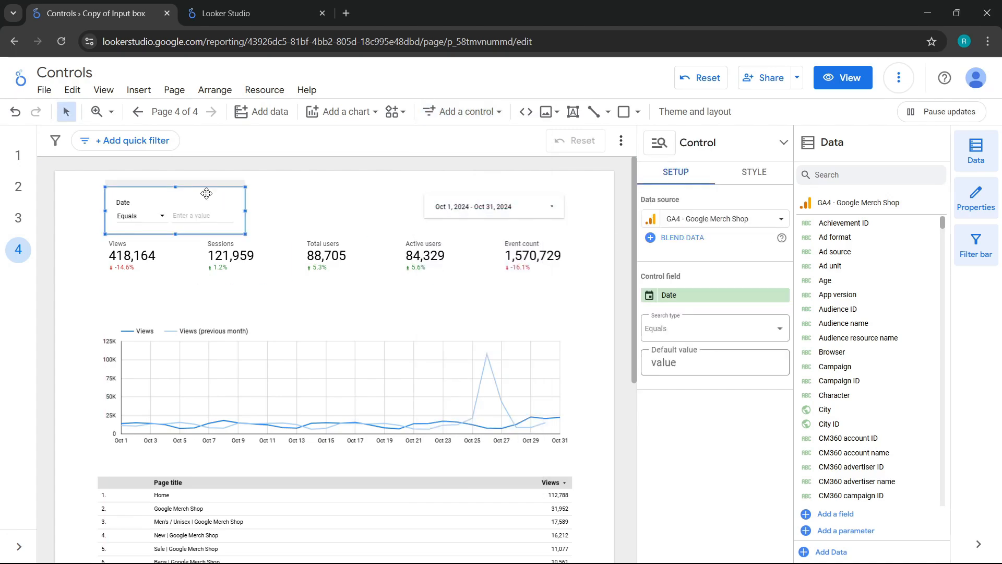
pyautogui.moveTo(262, 207)
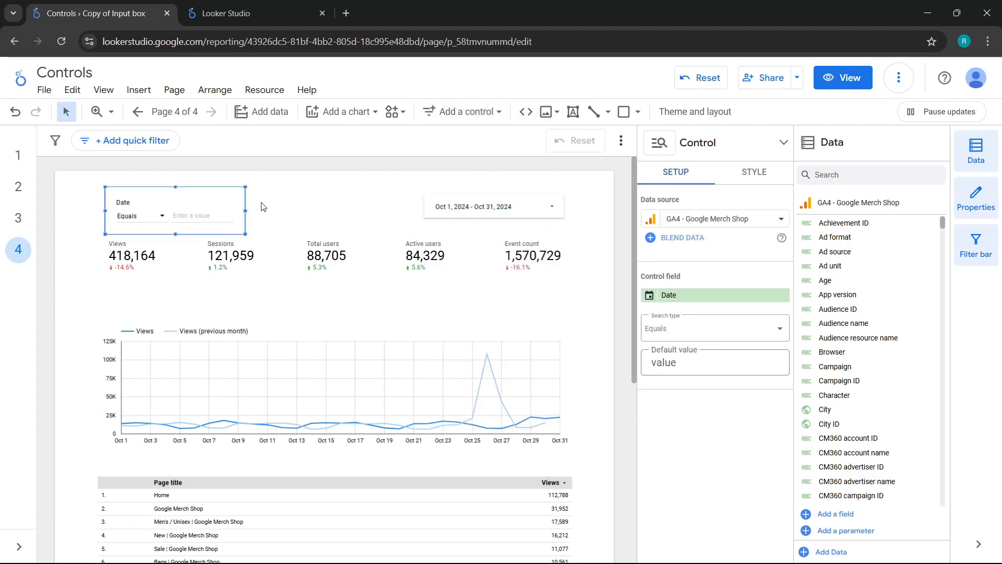
pyautogui.click(715, 294)
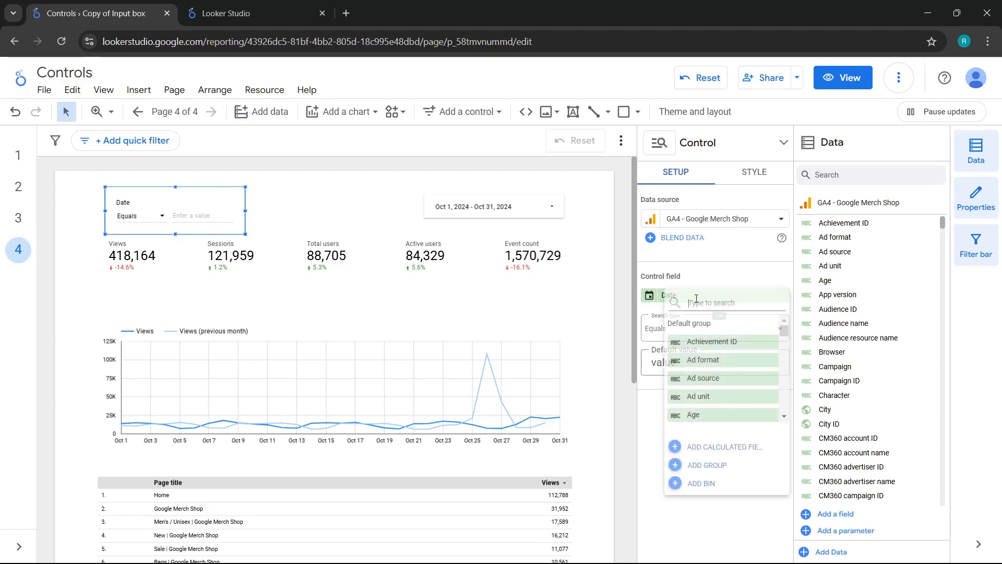
pyautogui.write('country')
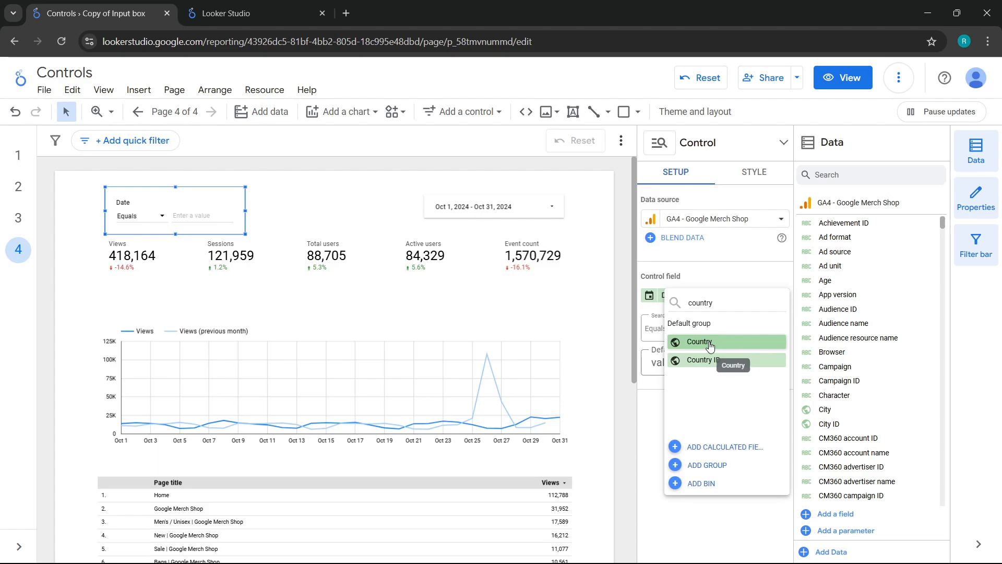
pyautogui.click(699, 341)
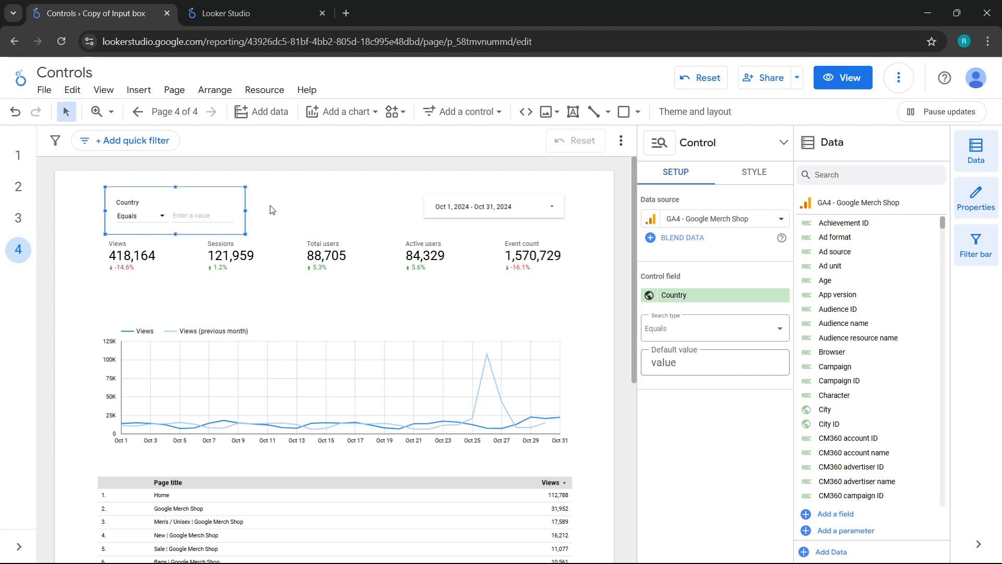
pyautogui.moveTo(255, 206)
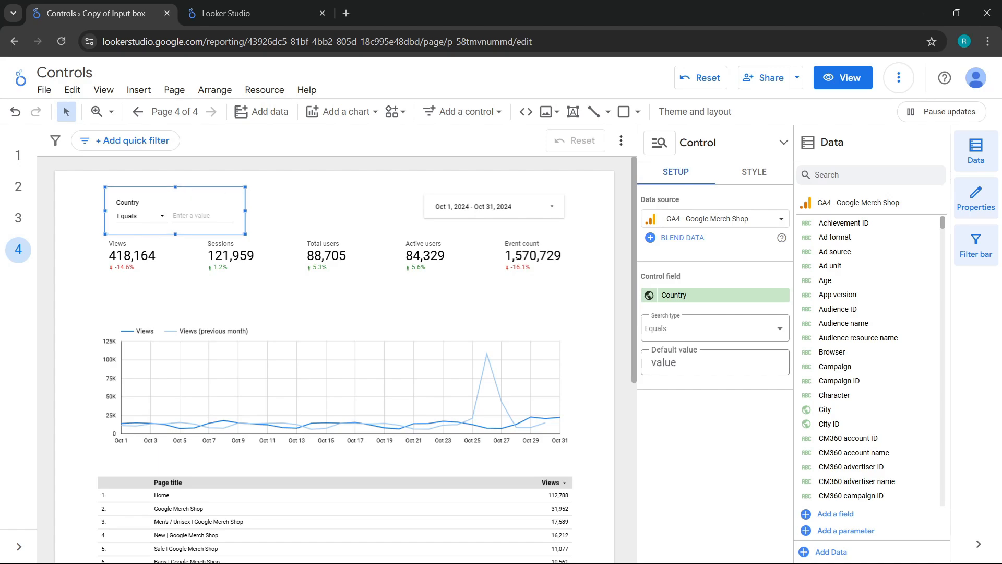
pyautogui.moveTo(661, 327)
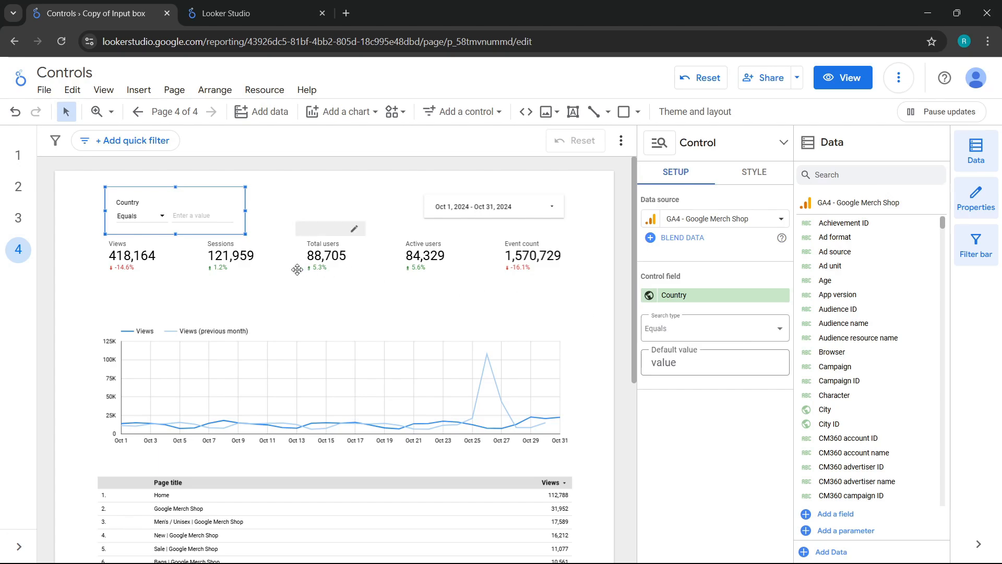
pyautogui.moveTo(277, 261)
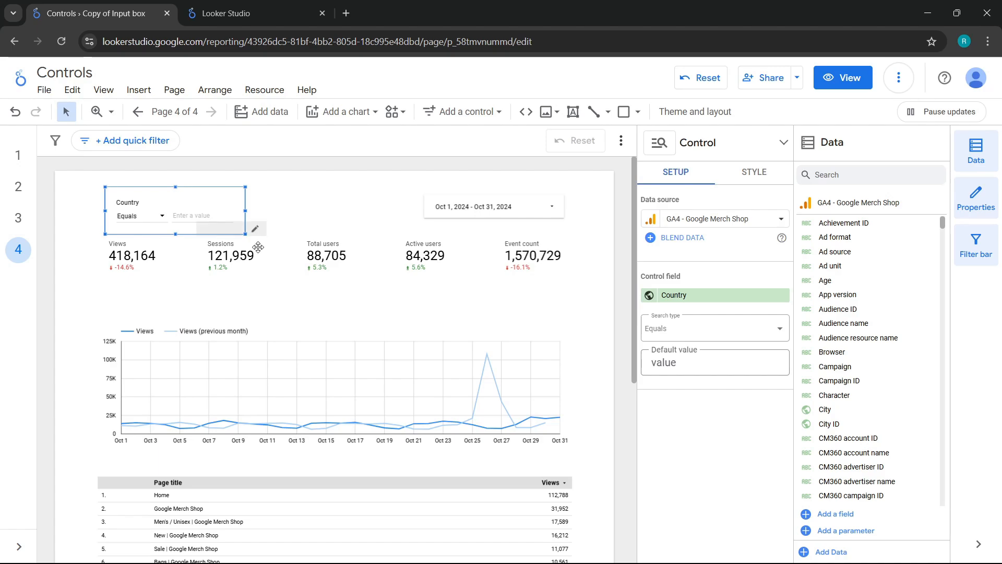
pyautogui.moveTo(91, 245)
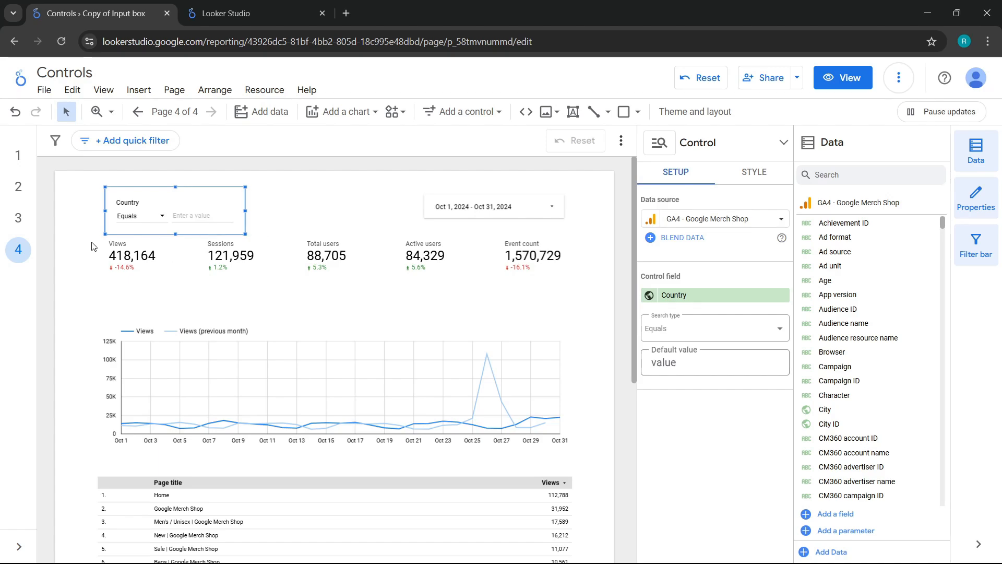
pyautogui.moveTo(170, 203)
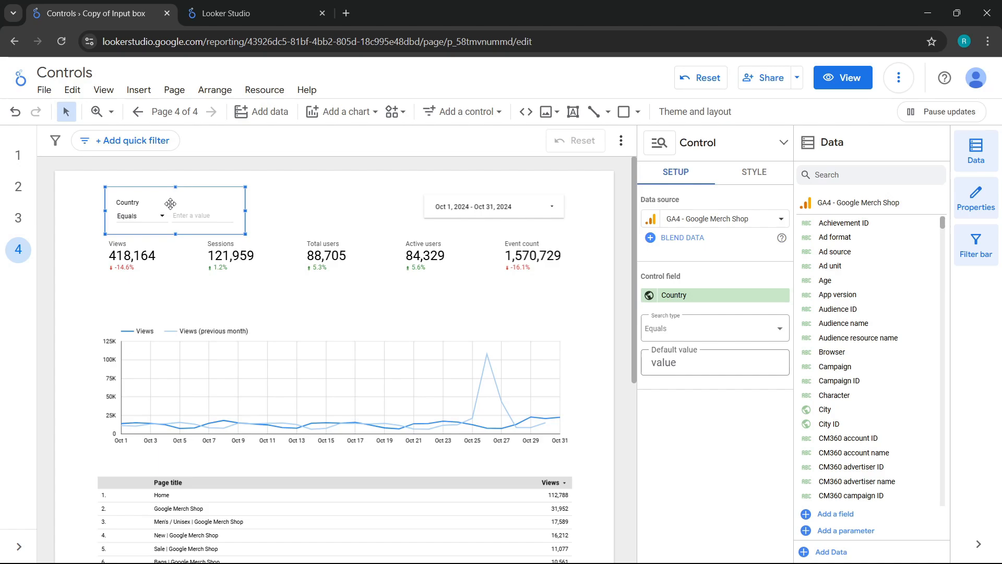
pyautogui.moveTo(820, 123)
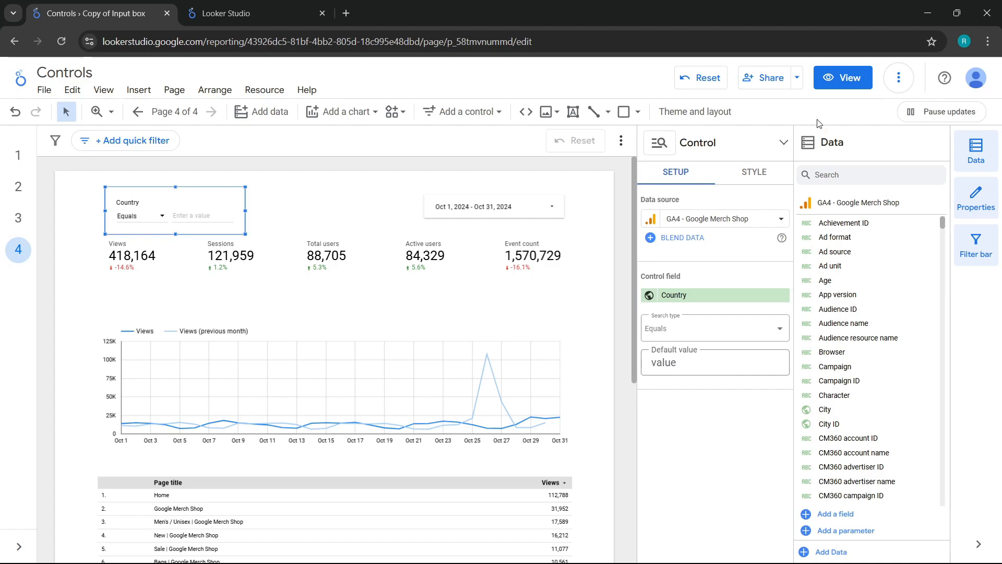
# In view mode, review the Country filter's search types: Equals, Contains, Starts with, Regex, In
pyautogui.click(842, 77)
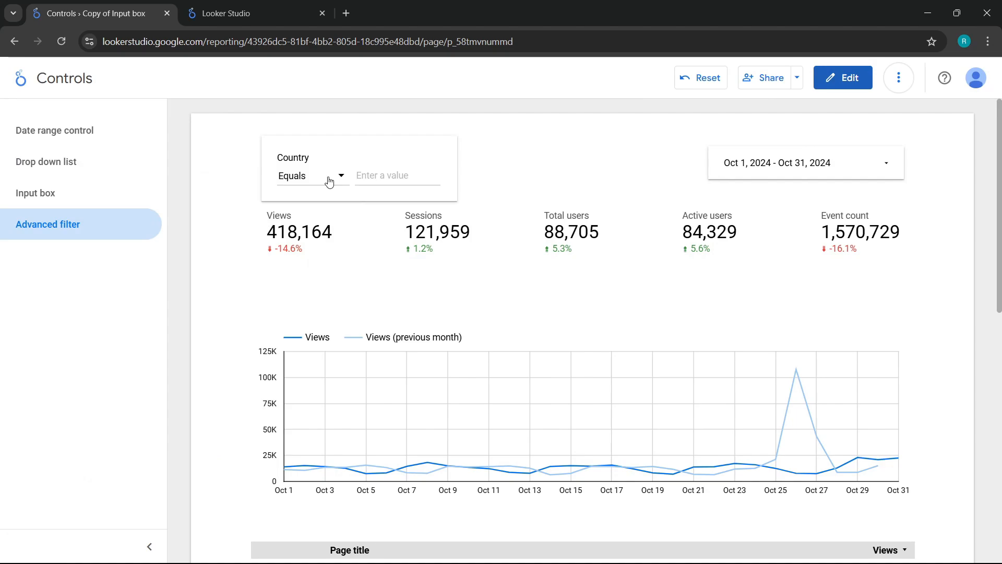
pyautogui.click(312, 176)
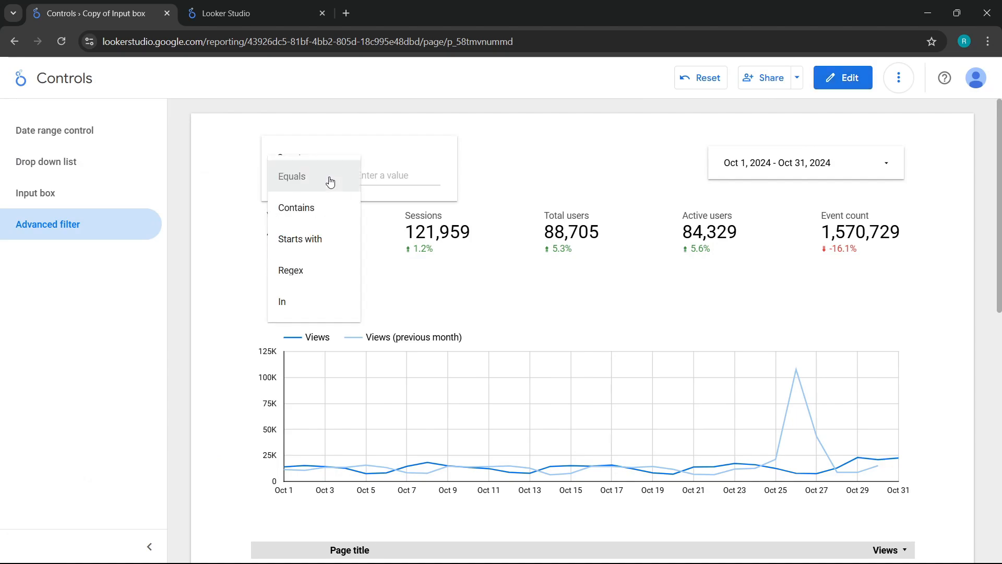
pyautogui.moveTo(329, 211)
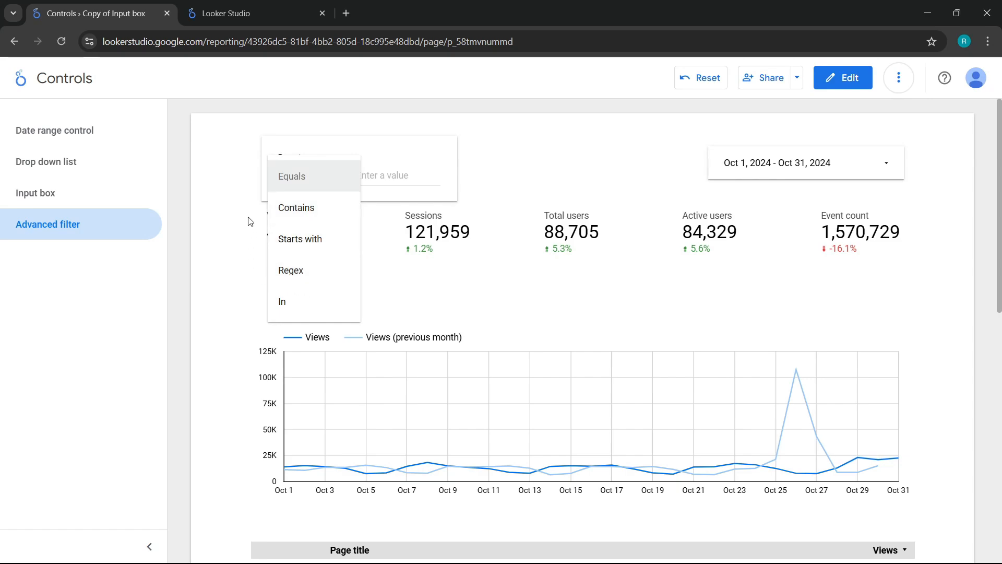
pyautogui.click(291, 176)
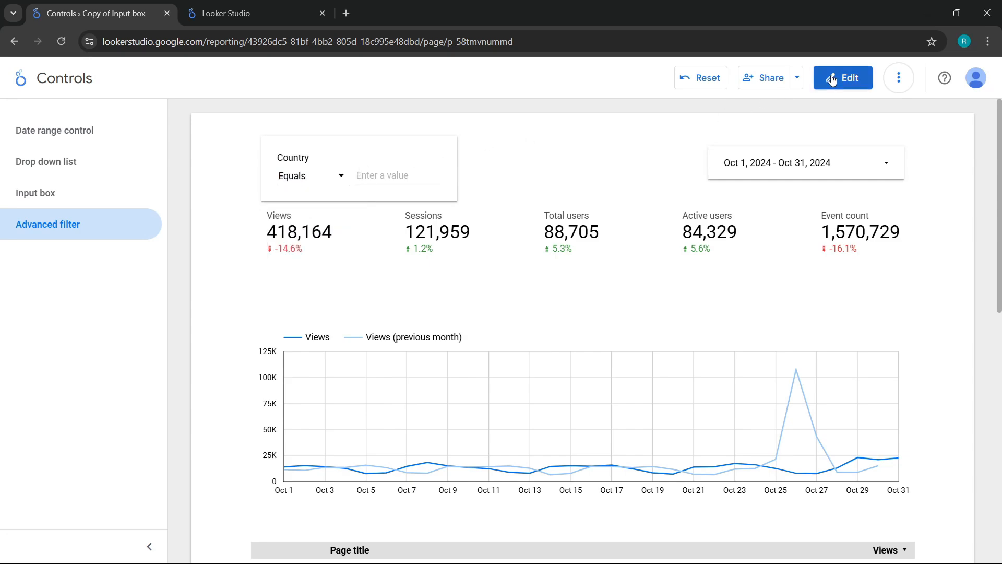
# Back in edit mode, enter 'Canada' as an Equals match in the Country filter
pyautogui.click(842, 77)
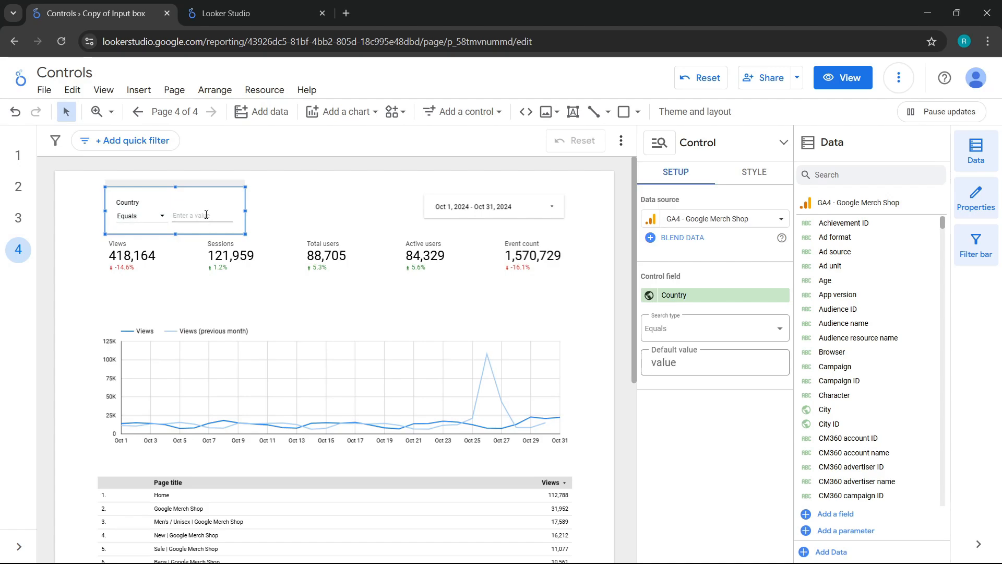
pyautogui.write('C')
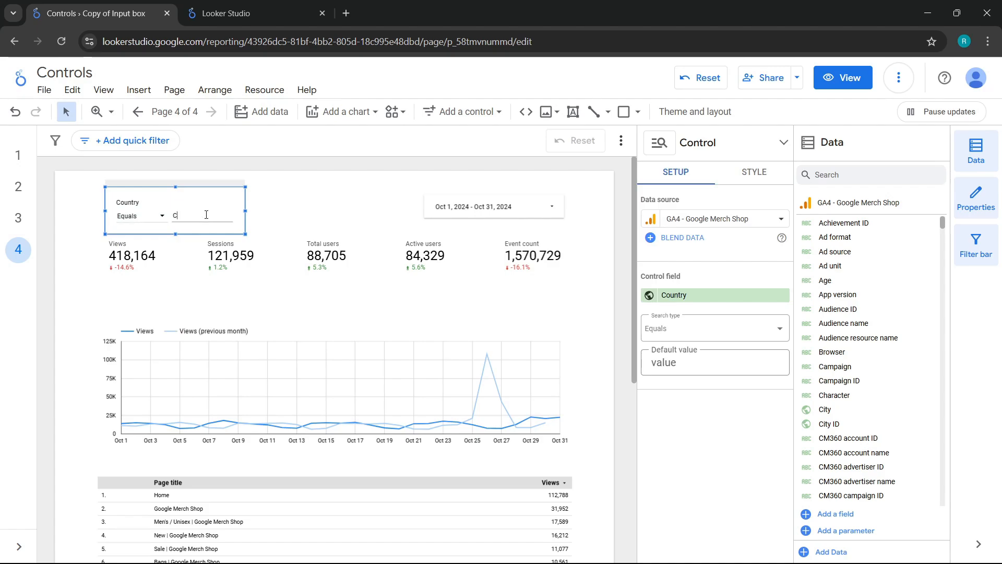
pyautogui.write('anada')
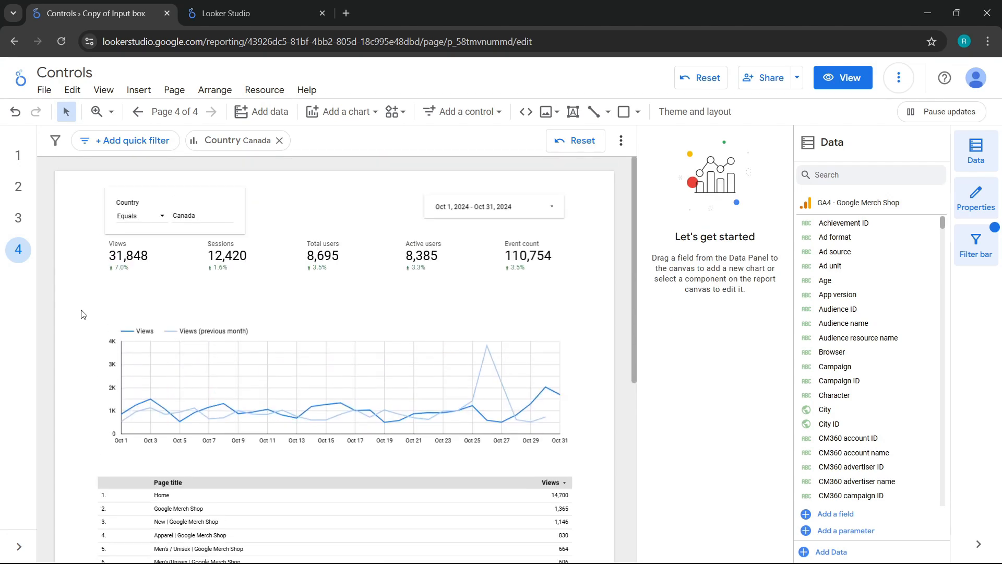
# Change the Country filter to a Contains search for 'nada'
pyautogui.click(139, 216)
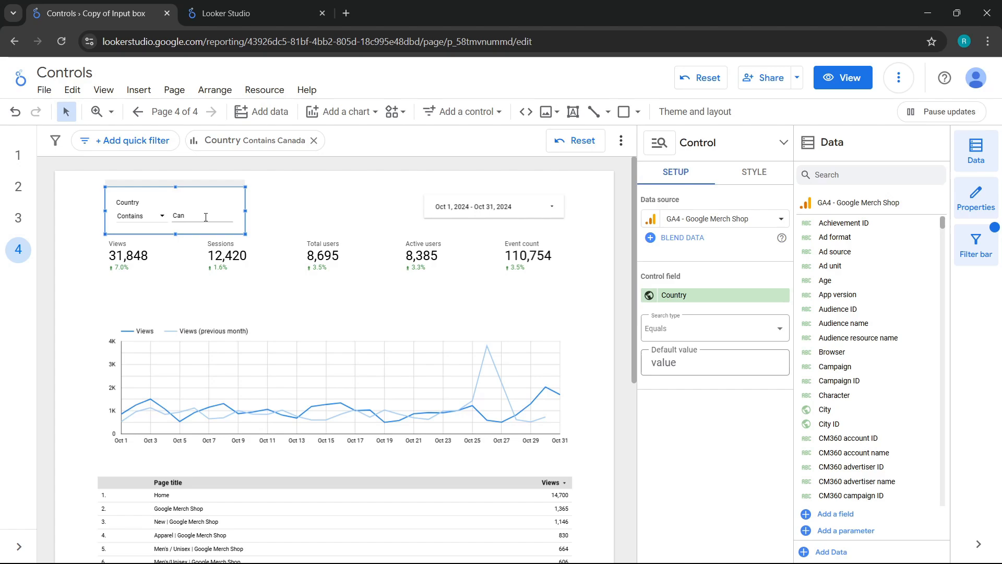
pyautogui.write('nada')
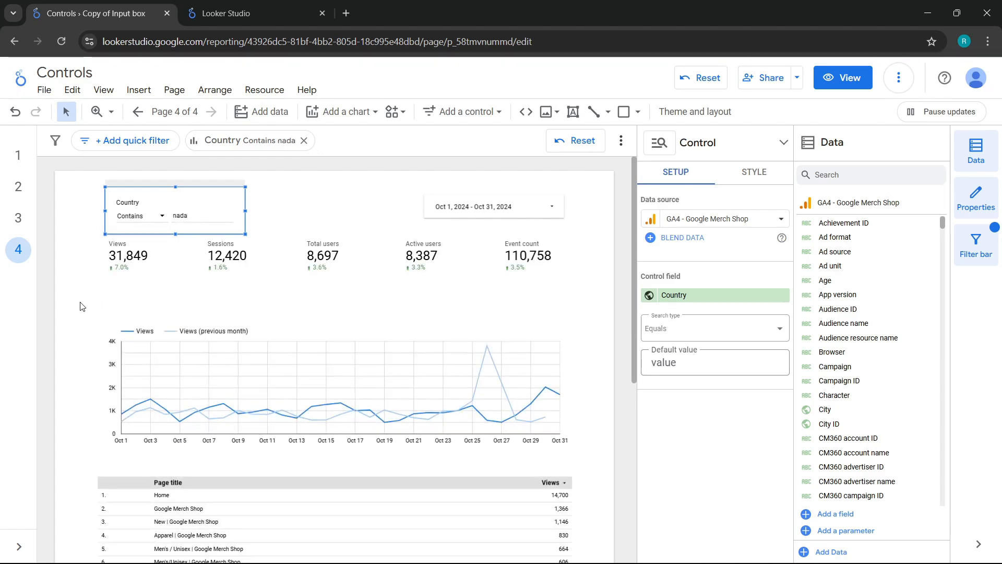
pyautogui.scroll(-3)
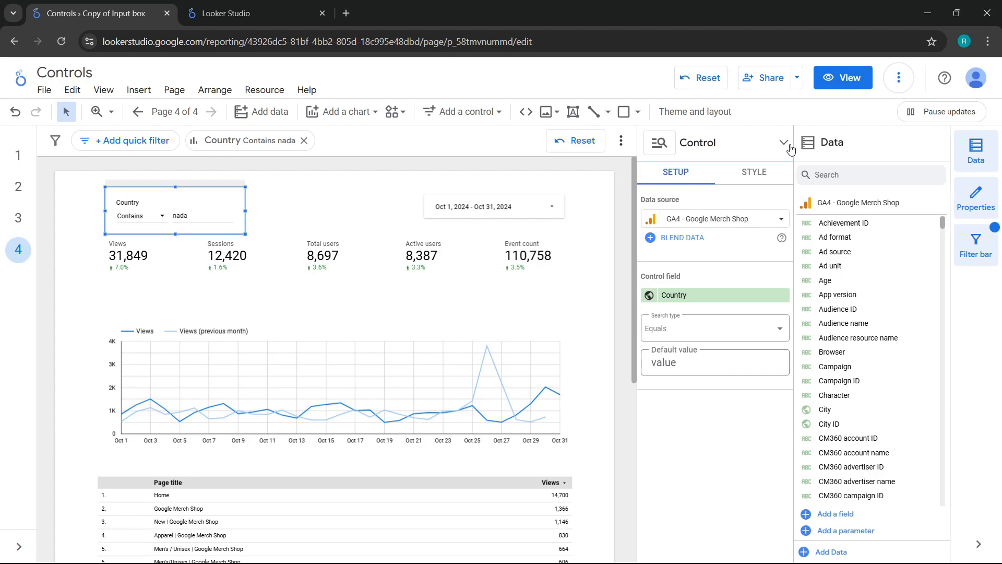
# In view mode, filter Country with an In search for 'Colombia,Canada'
pyautogui.click(843, 77)
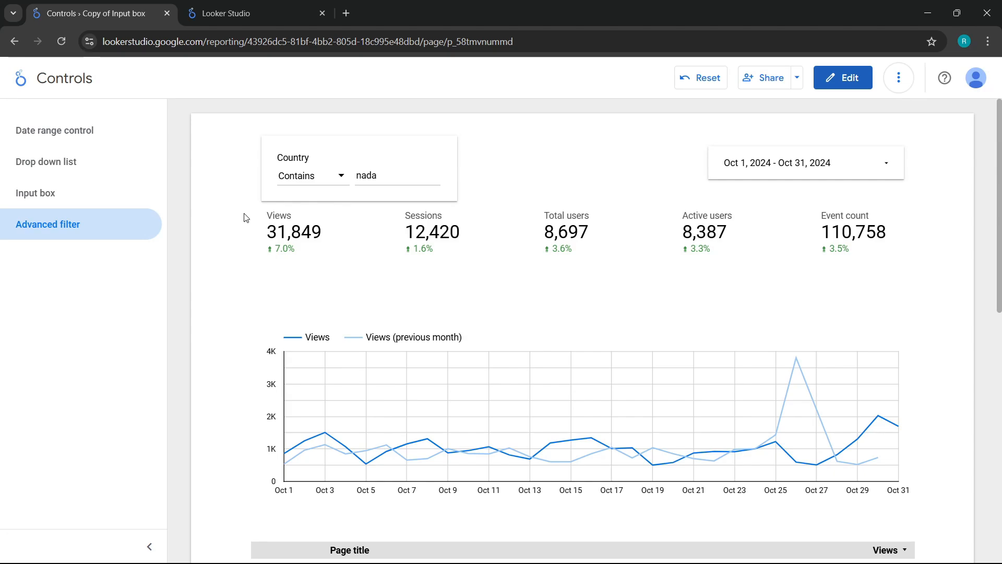
pyautogui.click(312, 175)
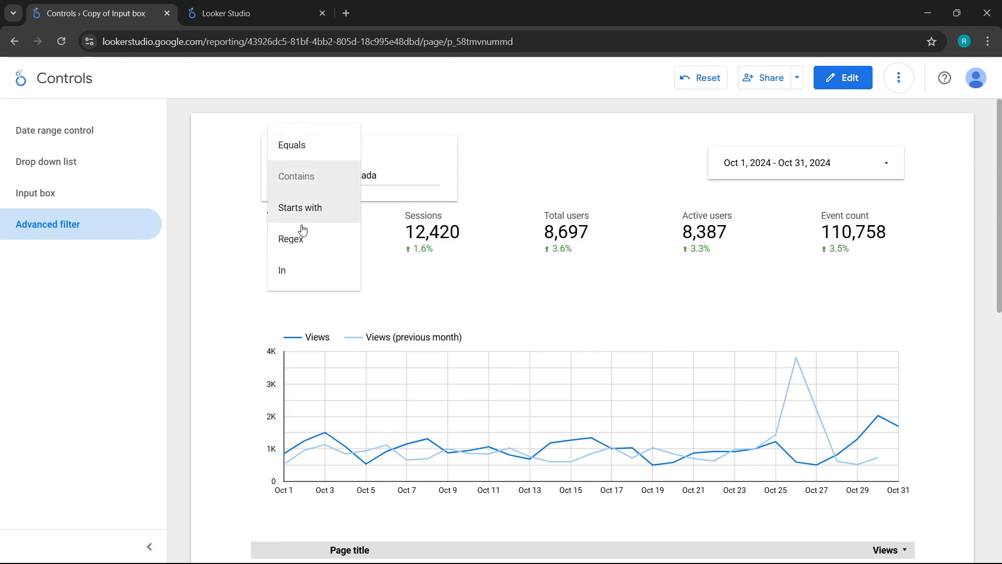
pyautogui.click(282, 270)
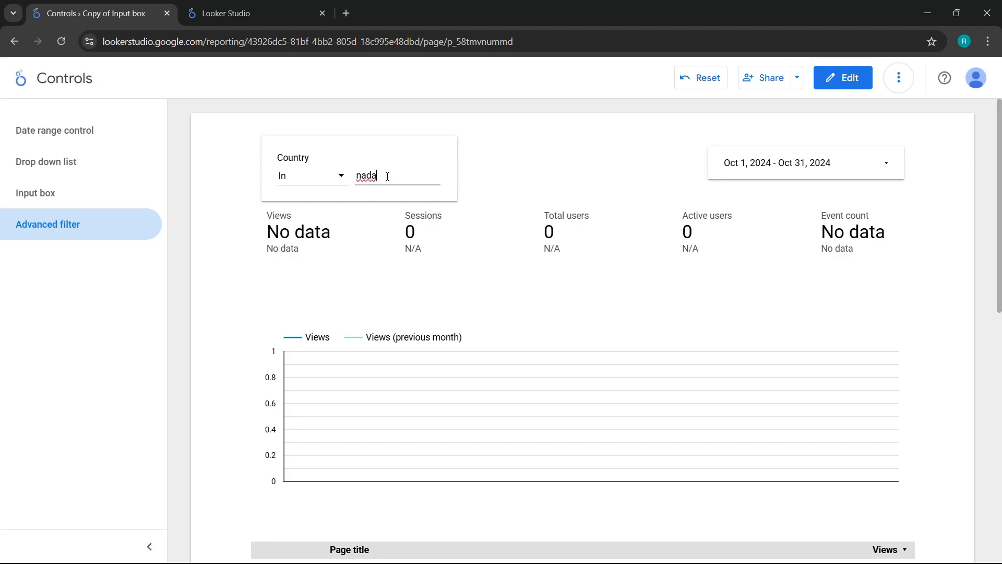
pyautogui.write('Colombia,')
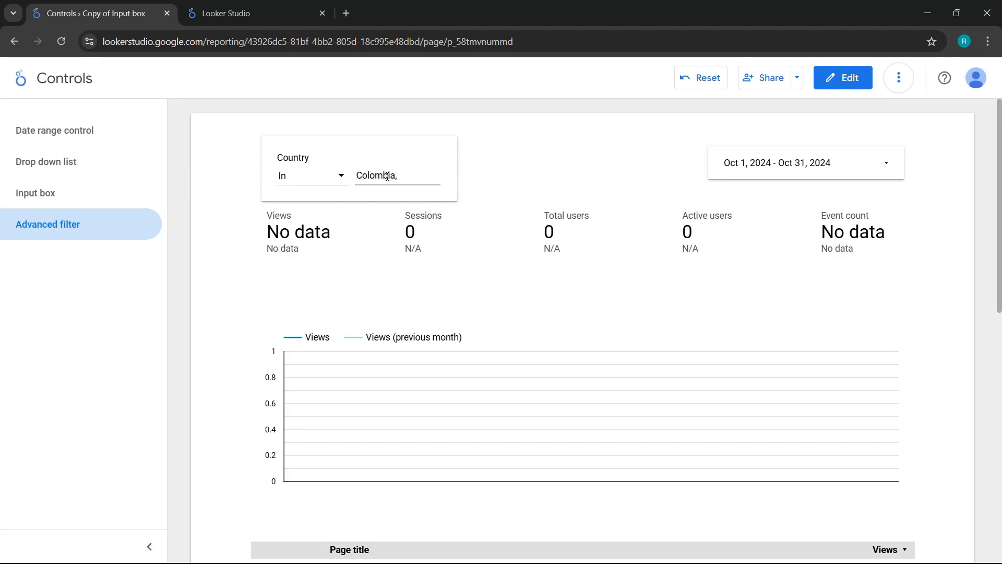
pyautogui.write('Canada')
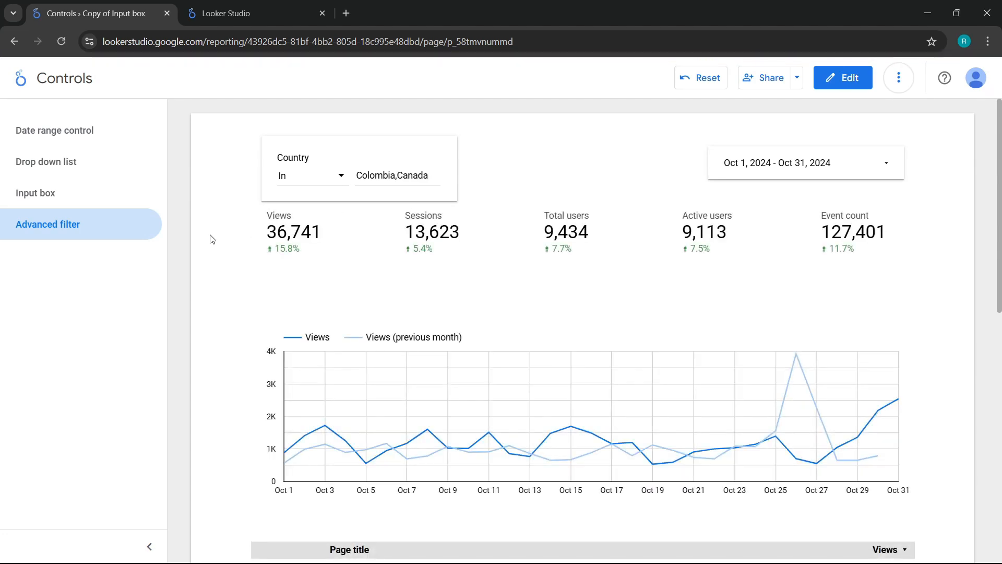
# Scroll down to the geo map and browser chart showing 36,741 filtered views
pyautogui.scroll(-3)
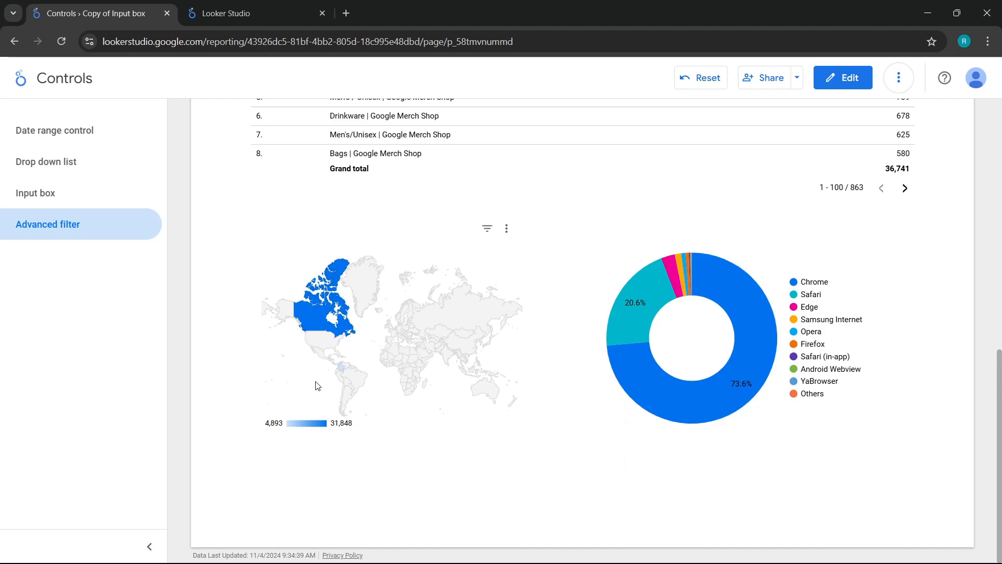
pyautogui.moveTo(325, 314)
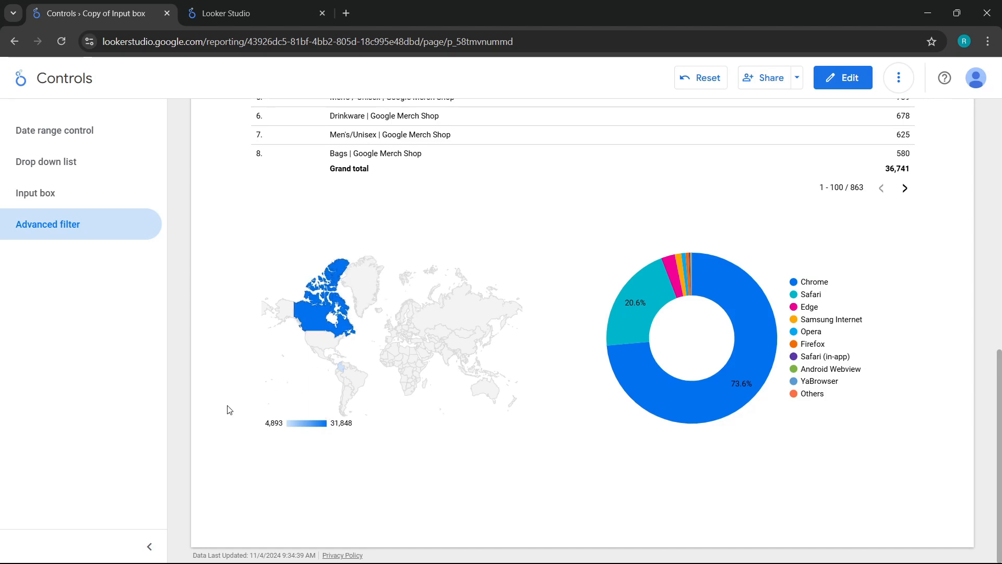
pyautogui.moveTo(267, 383)
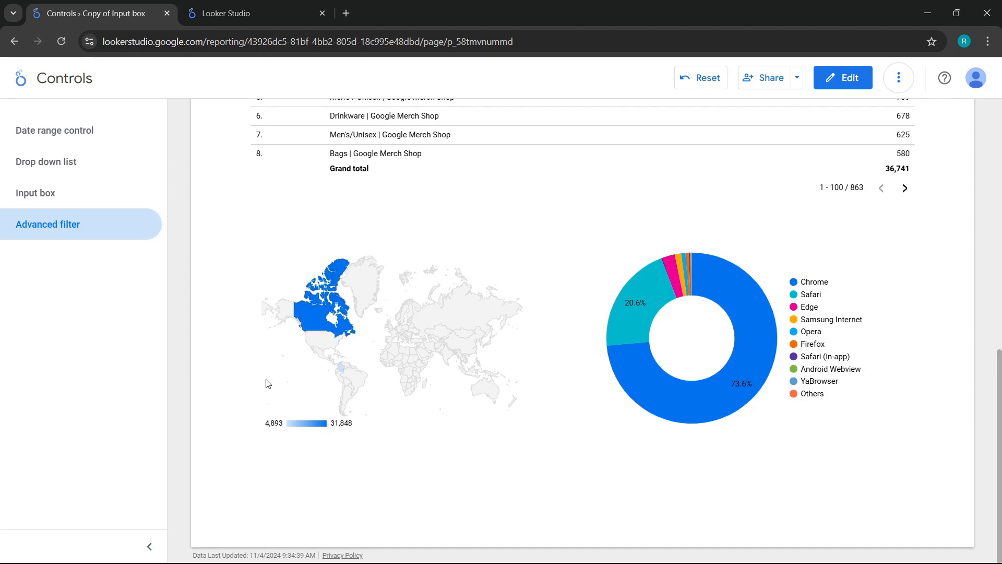